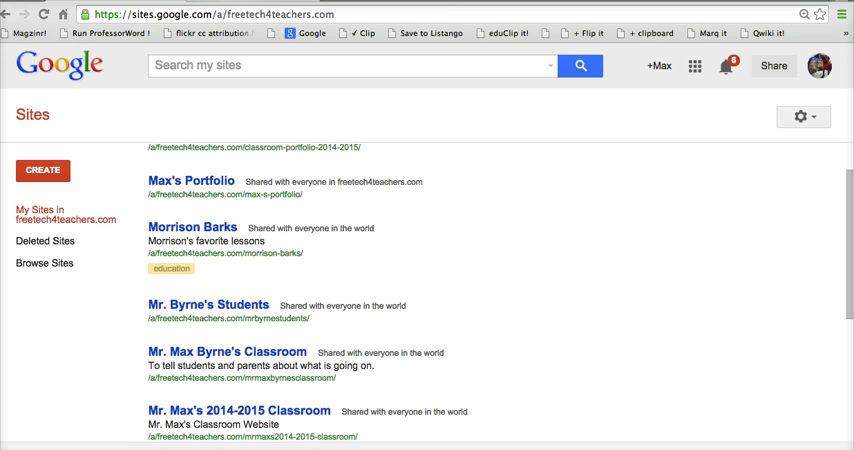
- Open Mr. Max Byrne's Classroom site from My Sites and request a new page
click(230, 351)
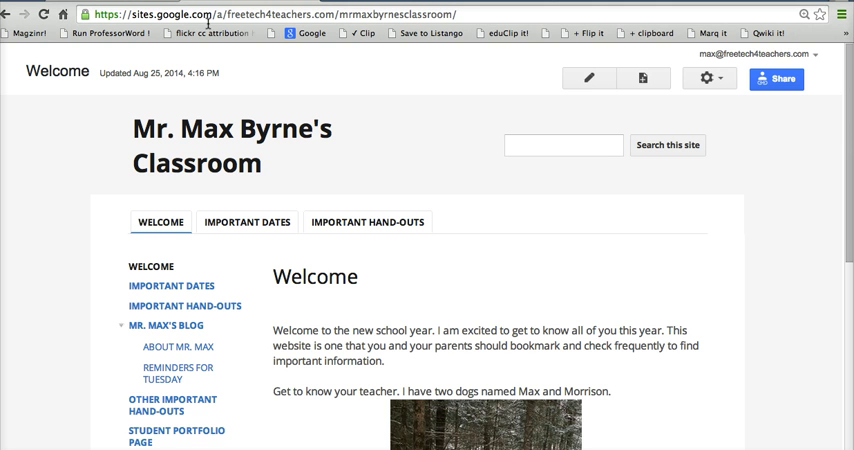
mouse_move(642, 78)
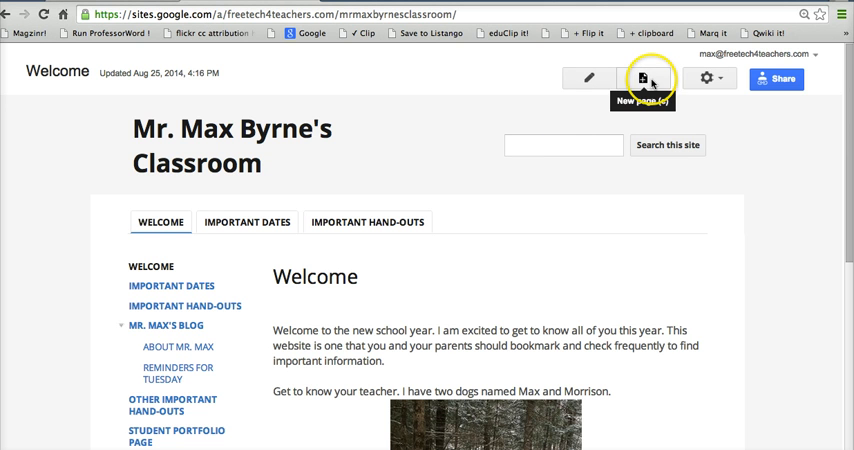
click(643, 78)
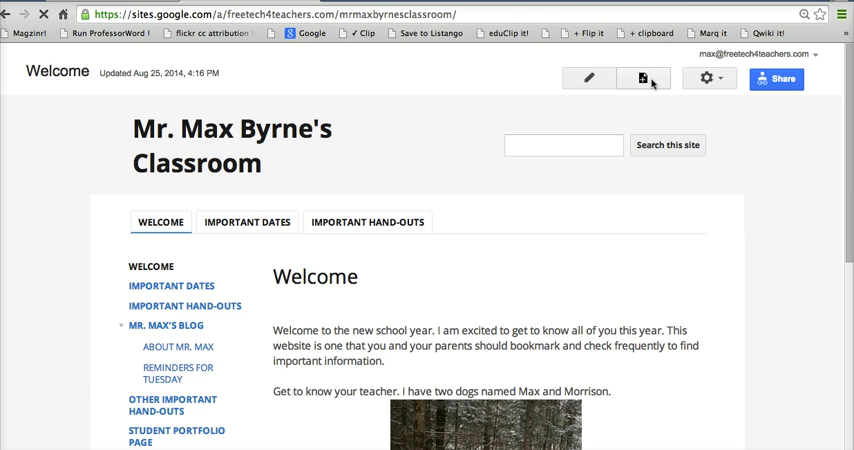
click(644, 78)
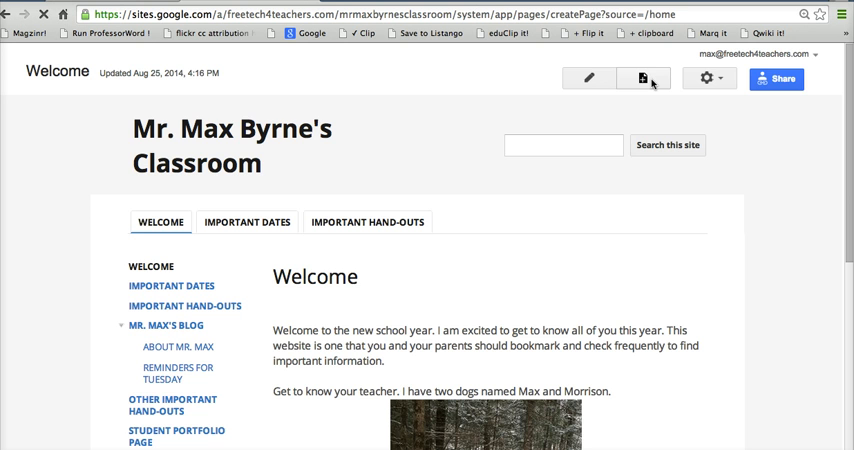
- Name the page 'File Cabinet of Resources', choose the File Cabinet template, and create it
click(643, 78)
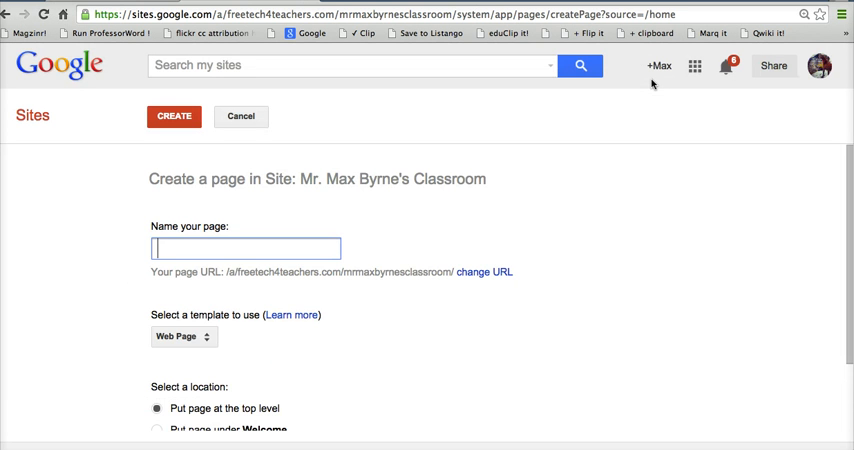
text(File)
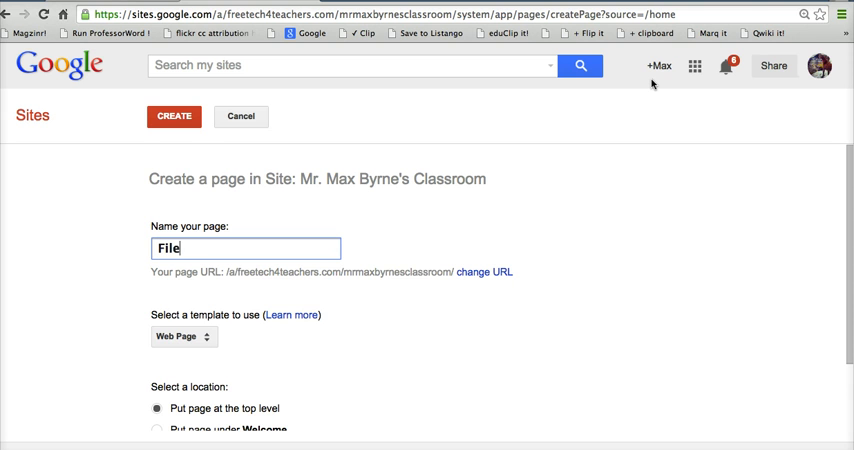
text(Cabinet)
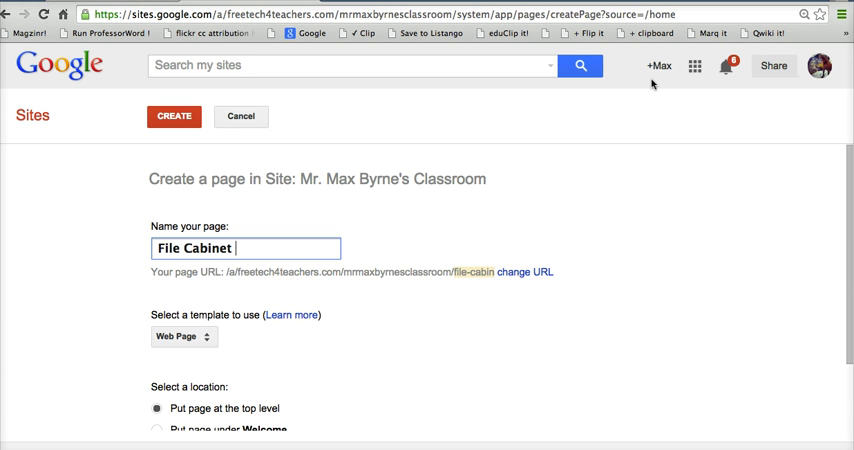
text(of Resource)
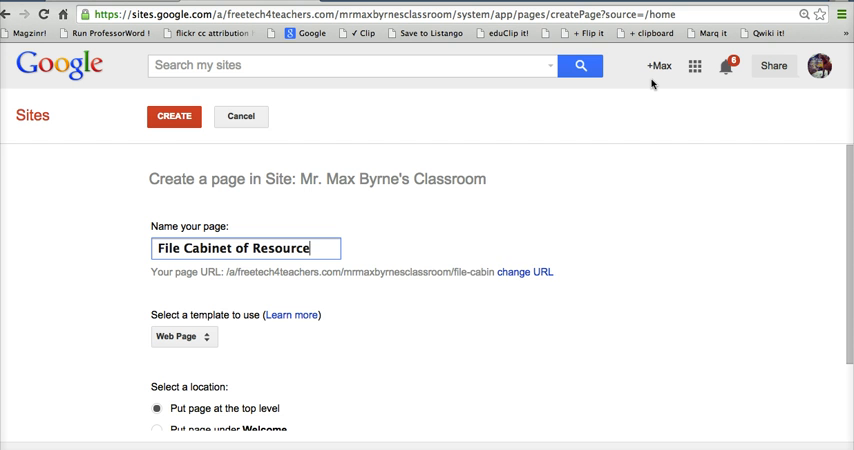
text(s)
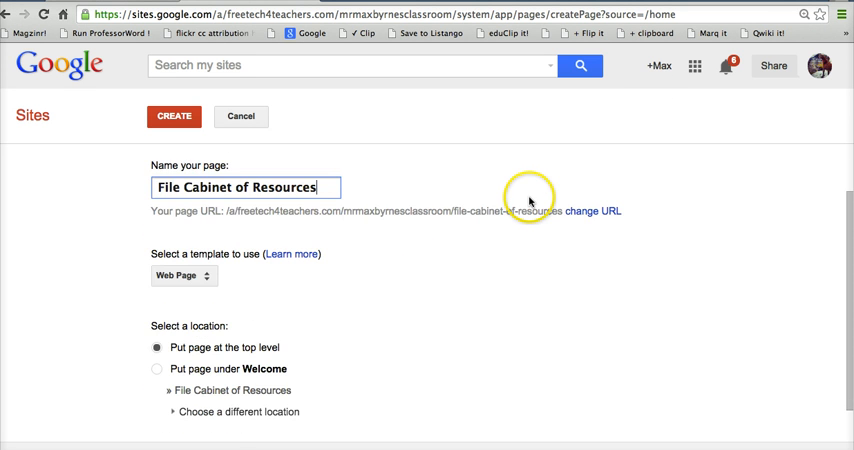
click(183, 276)
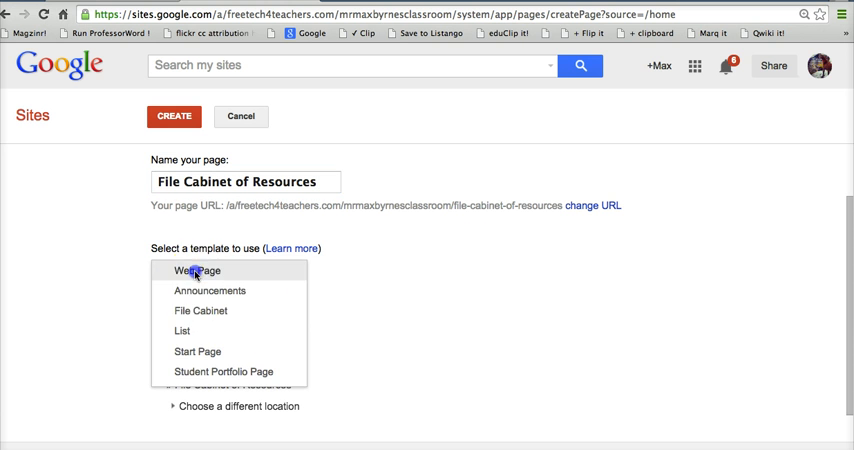
mouse_move(208, 318)
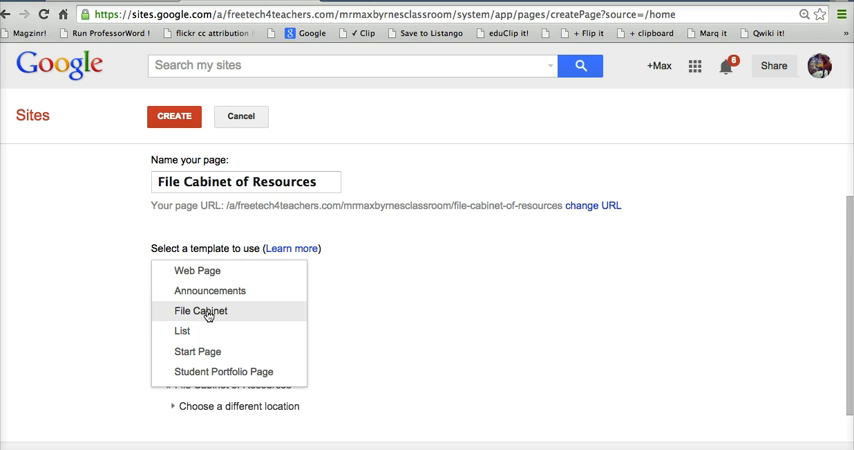
click(201, 311)
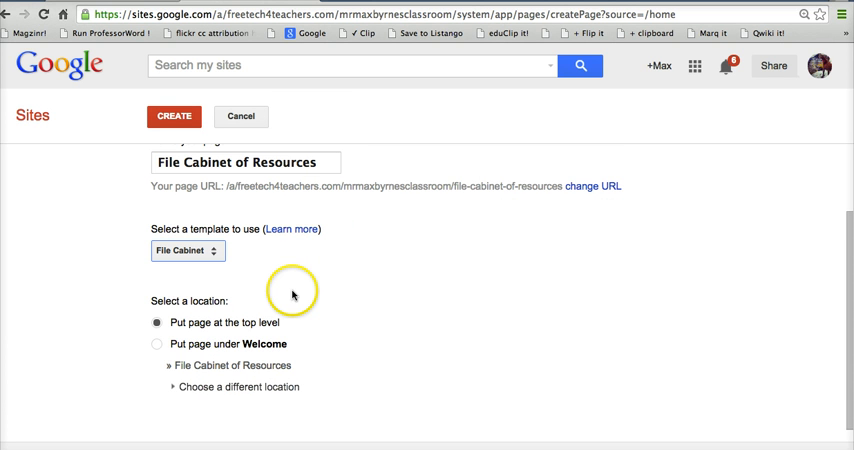
mouse_move(293, 294)
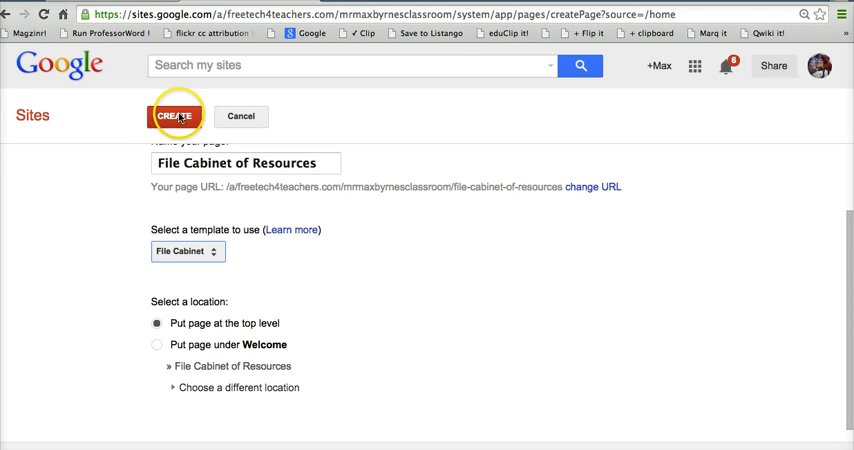
click(176, 116)
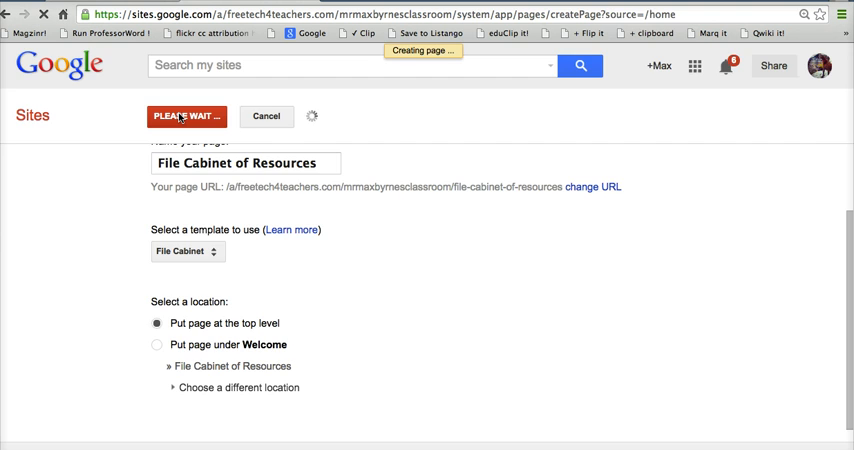
- Let the File Cabinet of Resources page load and scroll to its empty file area
click(186, 116)
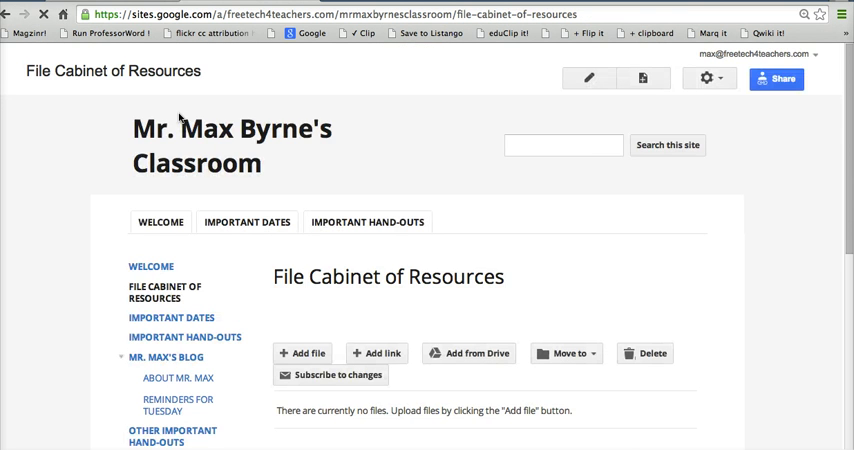
mouse_move(740, 224)
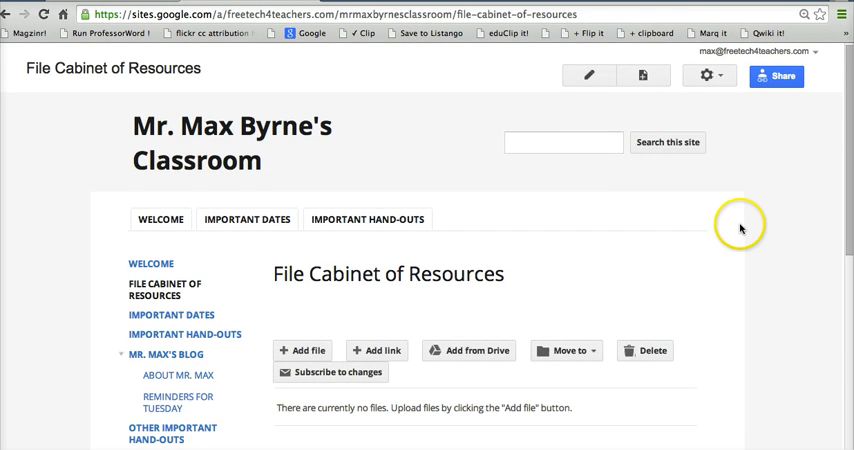
scroll(down, 3)
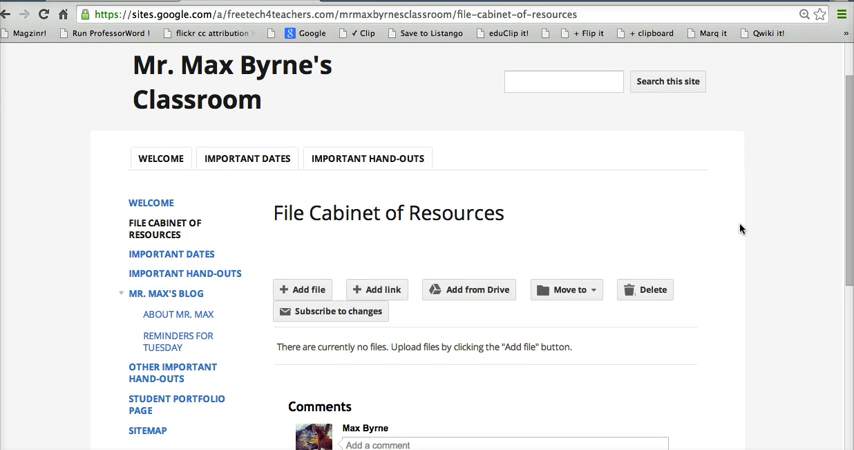
mouse_move(587, 188)
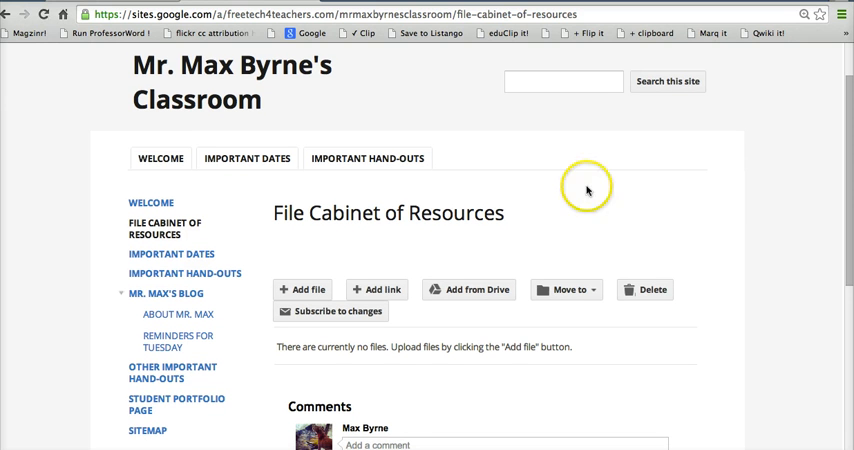
mouse_move(163, 230)
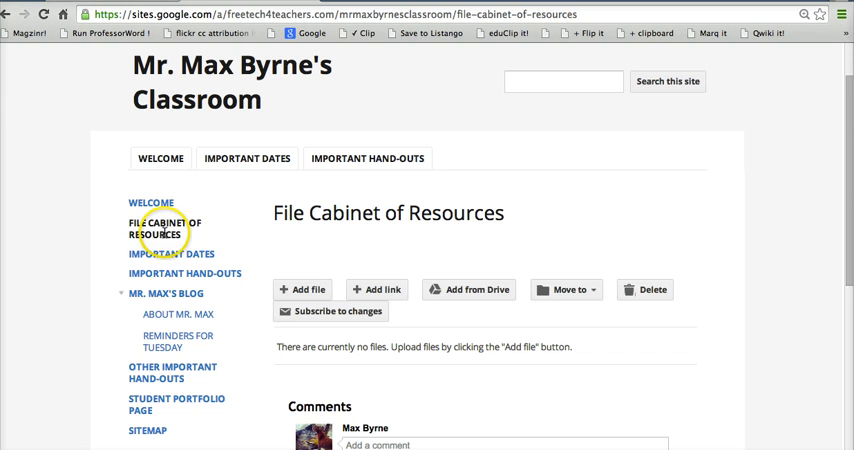
mouse_move(795, 233)
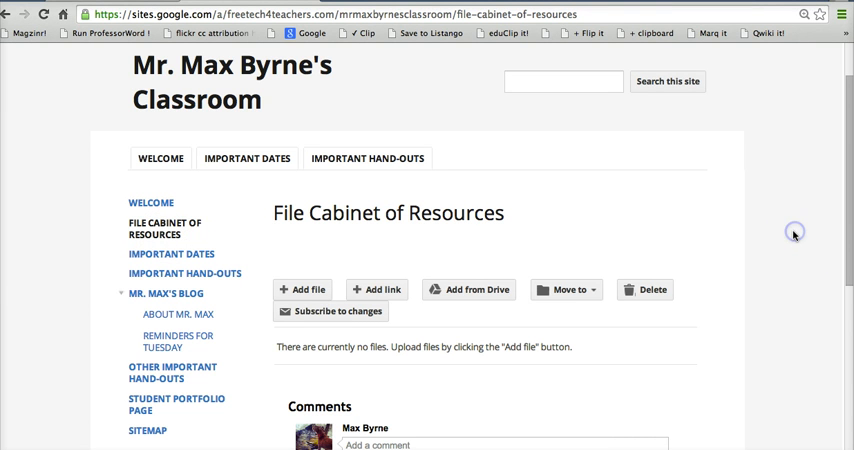
mouse_move(793, 236)
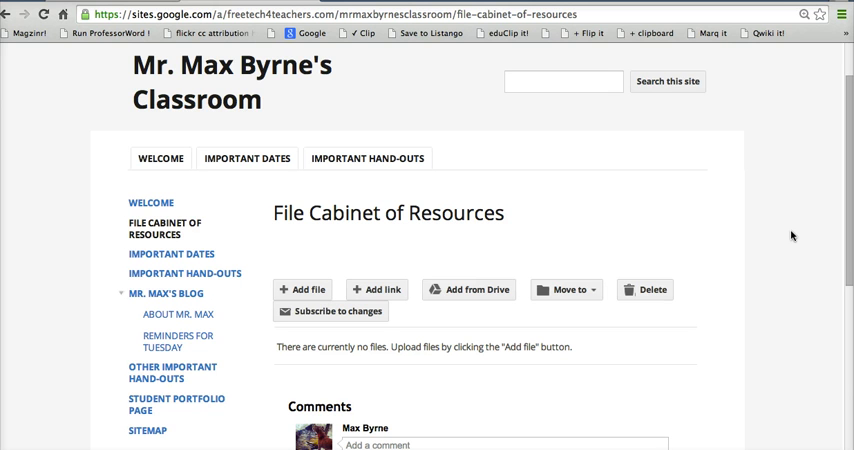
mouse_move(783, 219)
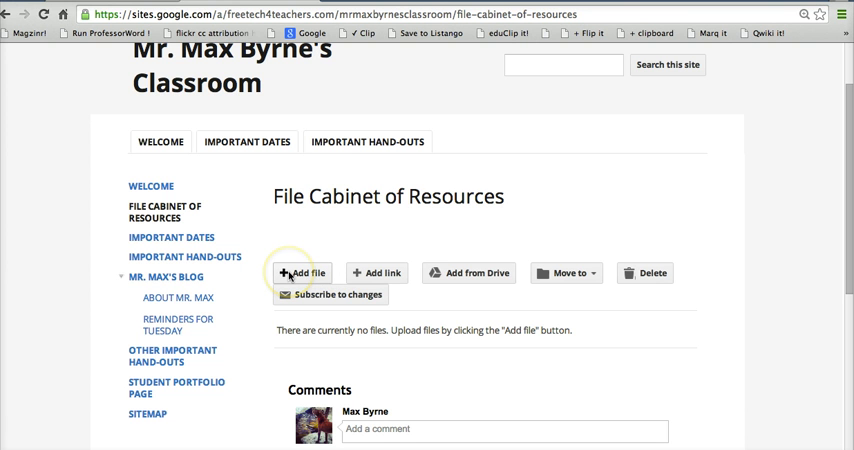
- Upload 'Screen Shot 2014-09-22 at 8.30.20 AM' from the Desktop to the cabinet
click(302, 272)
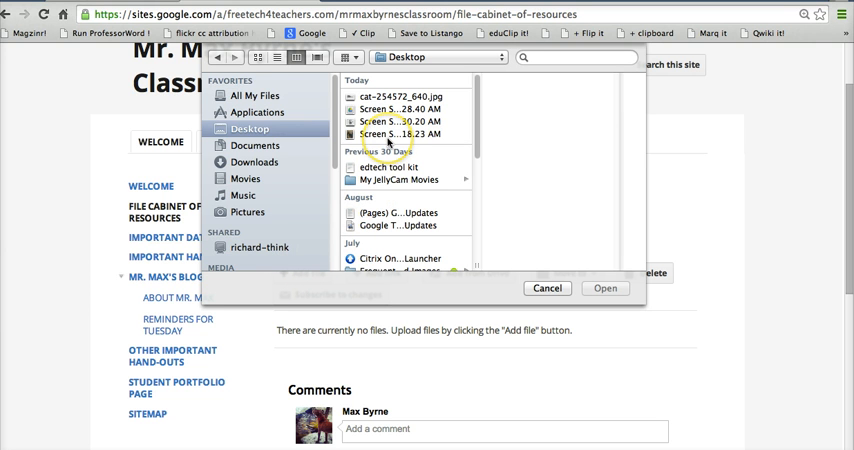
click(390, 133)
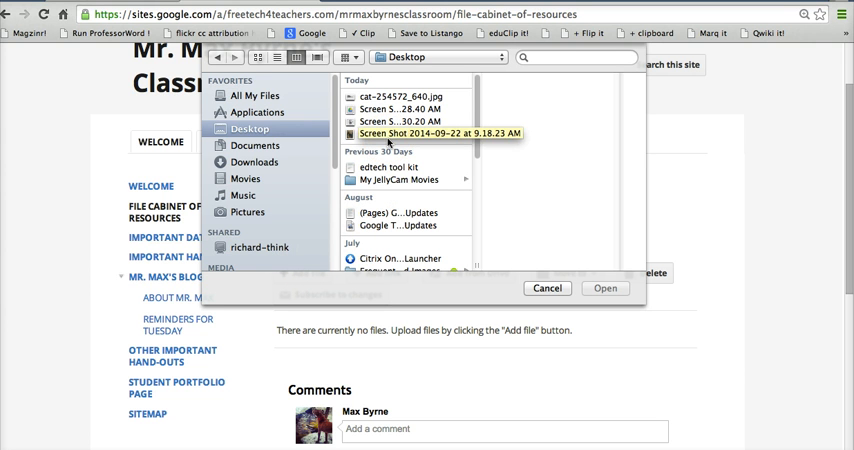
click(405, 108)
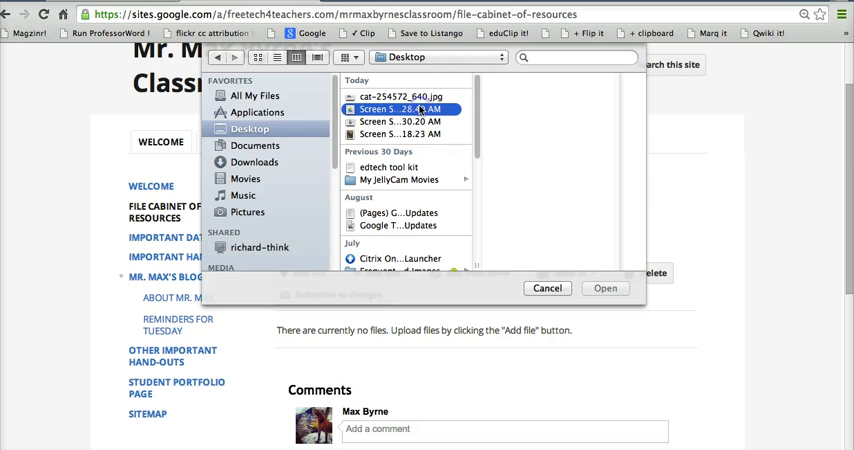
click(398, 108)
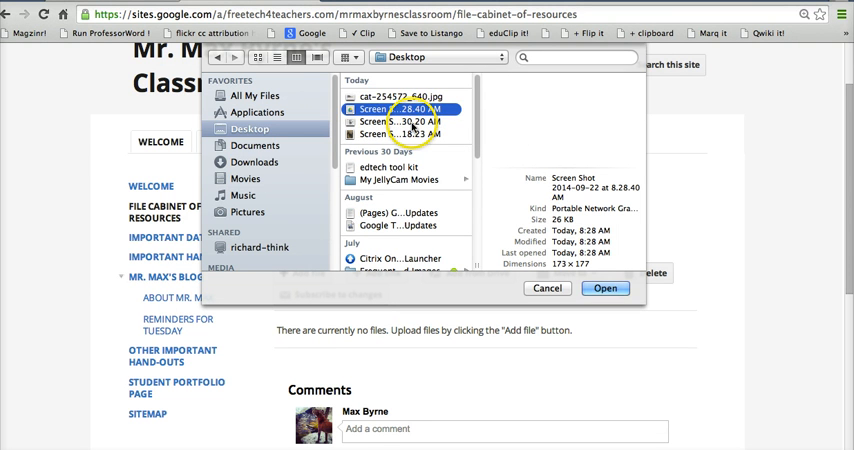
click(400, 121)
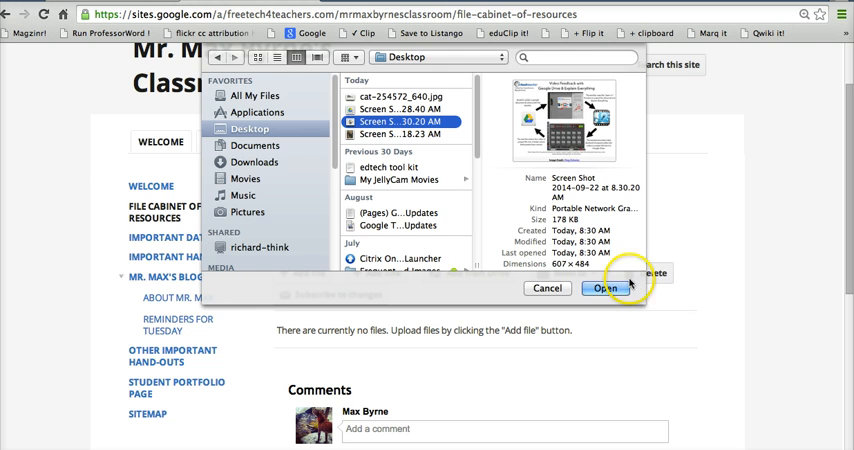
click(604, 288)
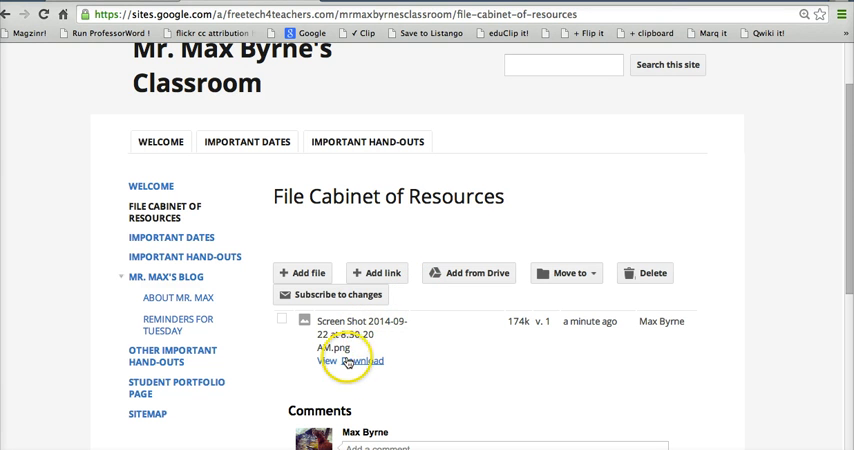
mouse_move(327, 368)
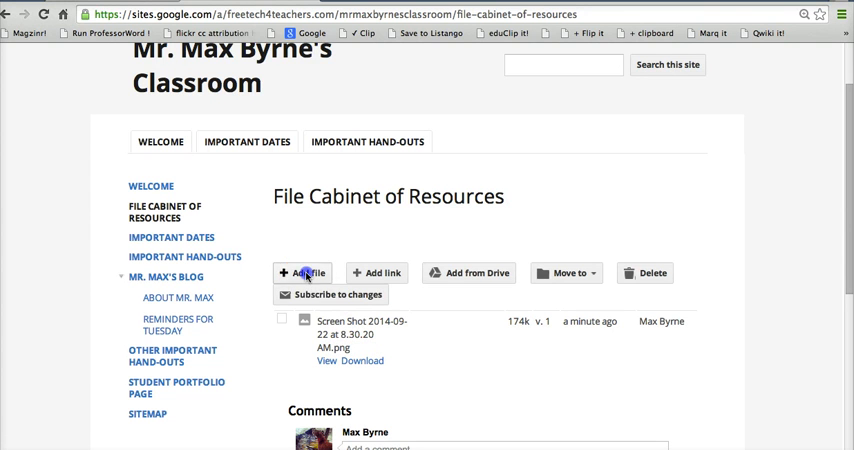
- Upload cat-254572_640.jpg and the 9.18.23 AM screenshot together, then close the upload dialog
click(308, 272)
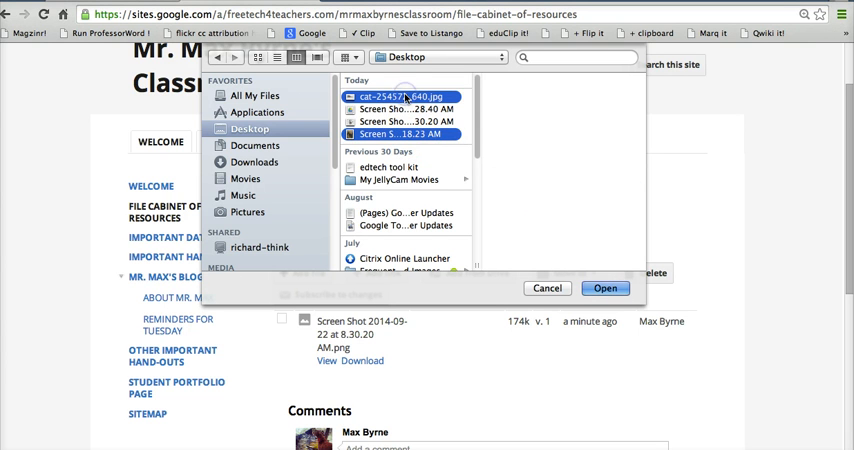
click(605, 288)
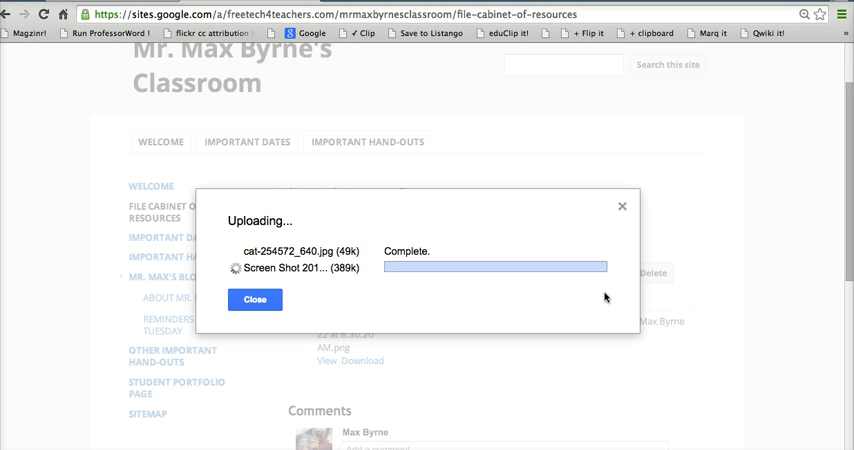
click(255, 299)
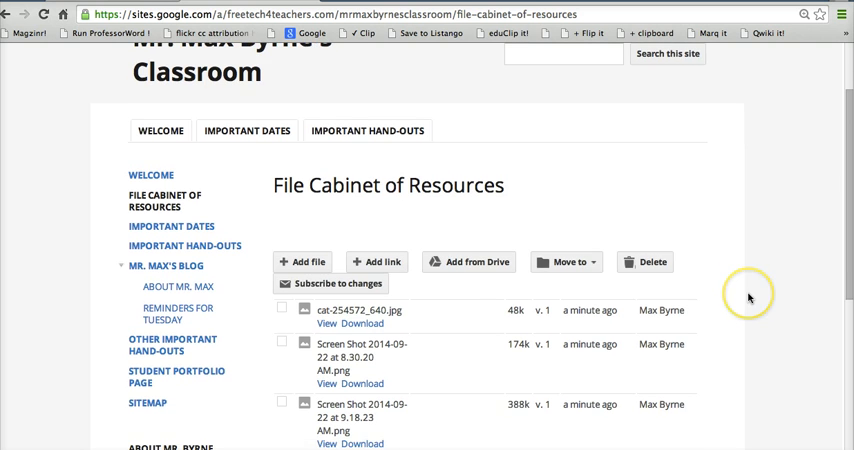
- Open the Add from Drive picker and browse the Drive items for Classroom Blog Examples
click(469, 261)
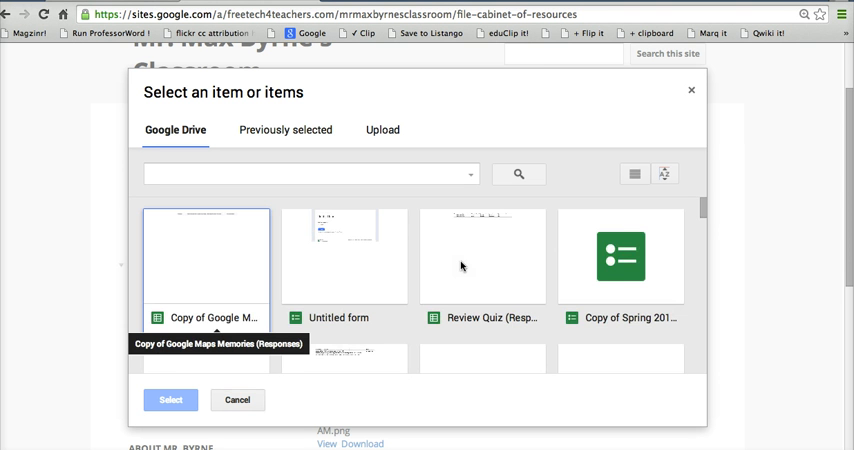
scroll(down, 3)
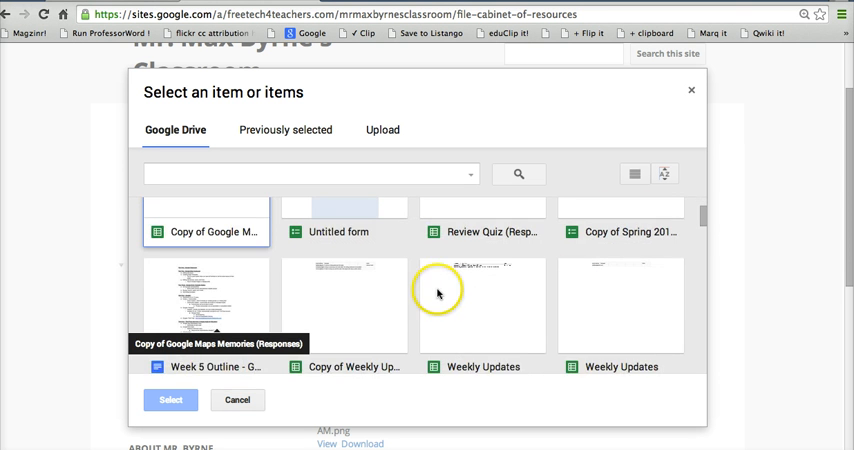
scroll(down, 3)
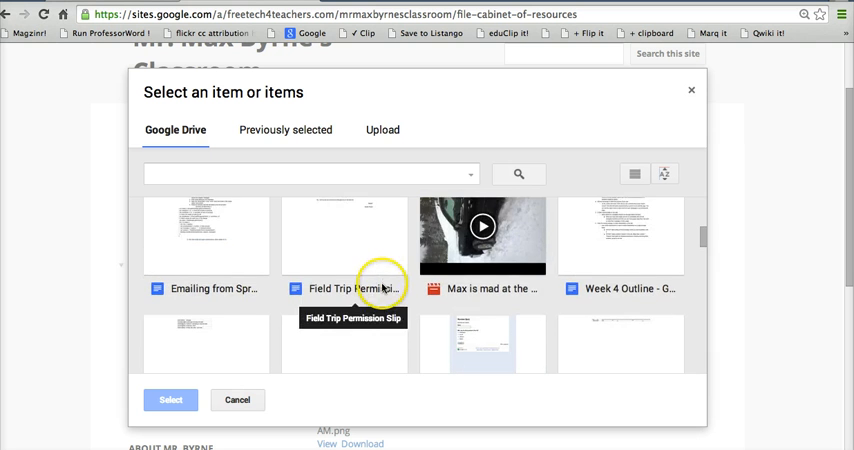
scroll(down, 3)
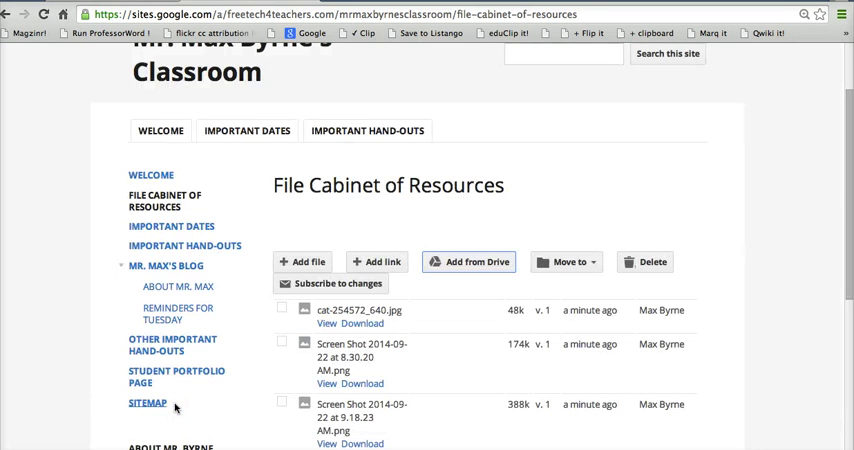
mouse_move(761, 282)
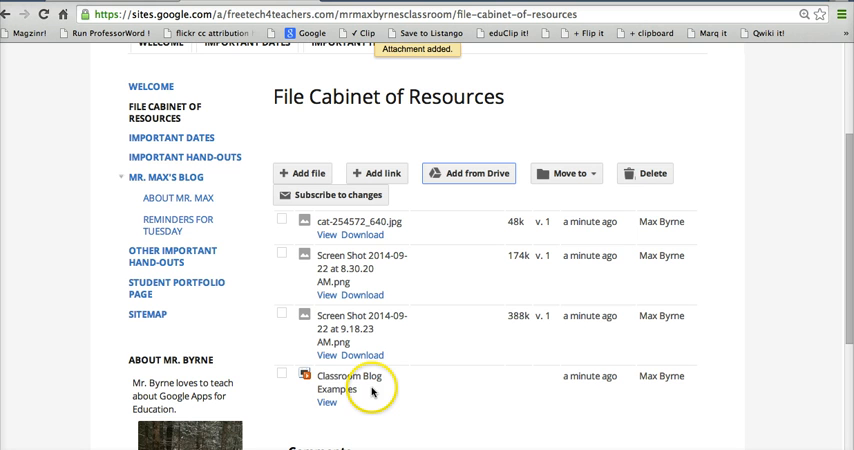
mouse_move(352, 392)
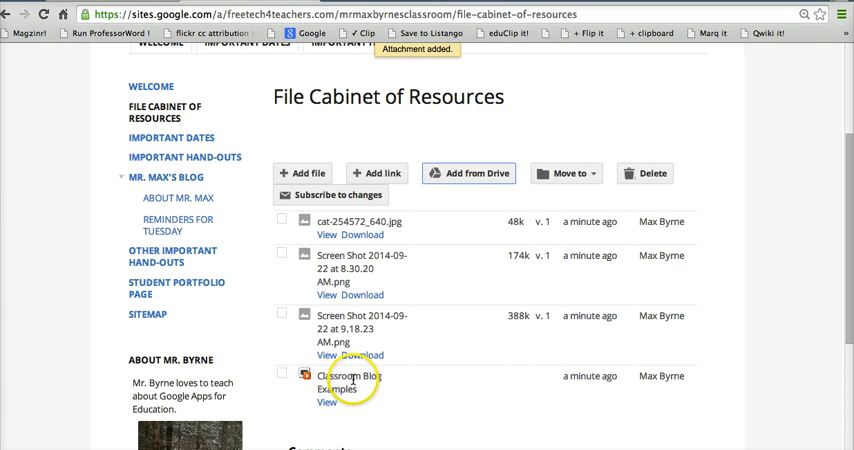
mouse_move(362, 390)
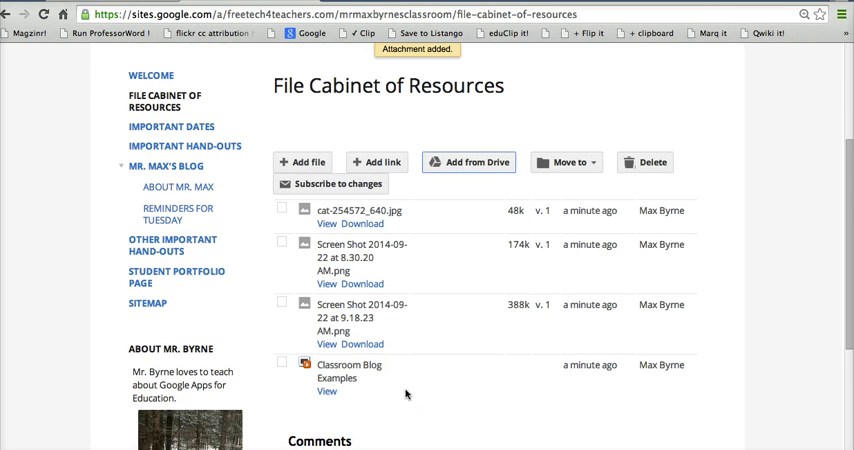
mouse_move(578, 162)
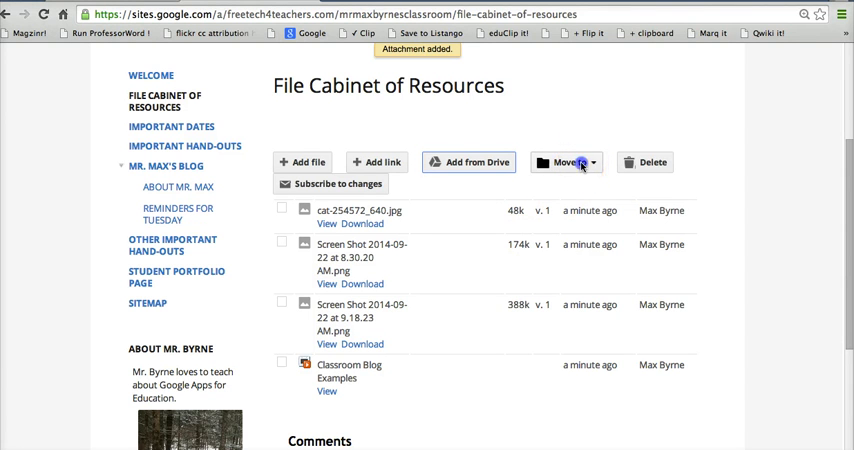
- Make a new folder named 'Period 1' and move Classroom Blog Examples into it
click(571, 162)
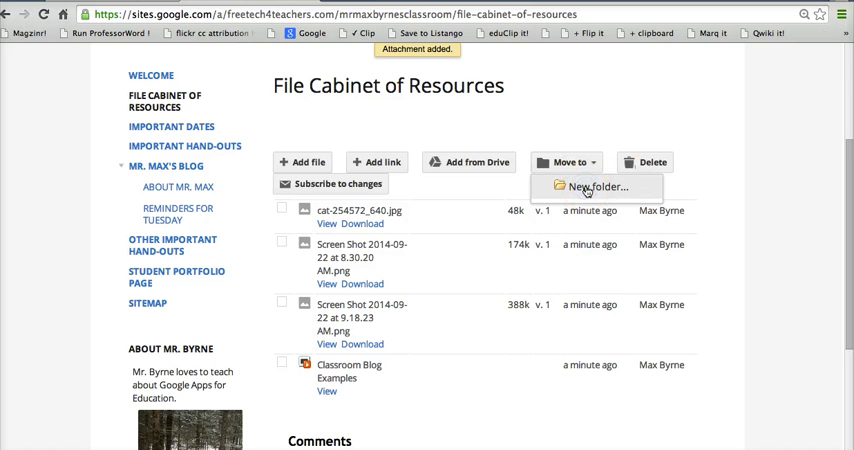
click(598, 187)
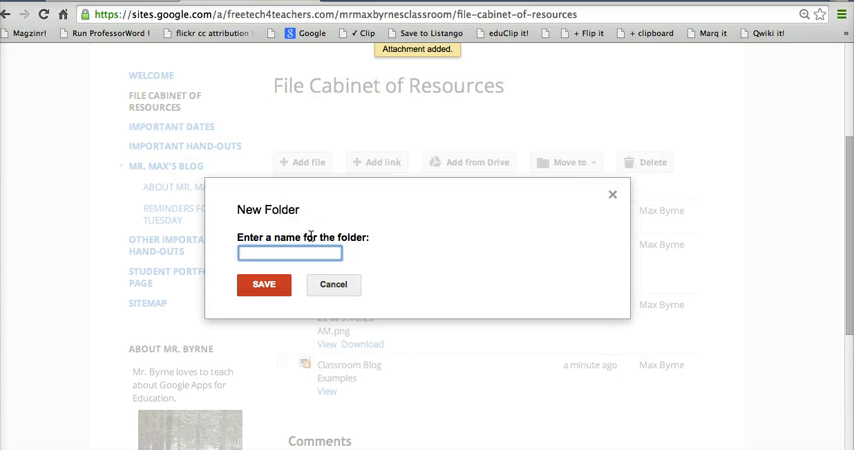
text(Period 1)
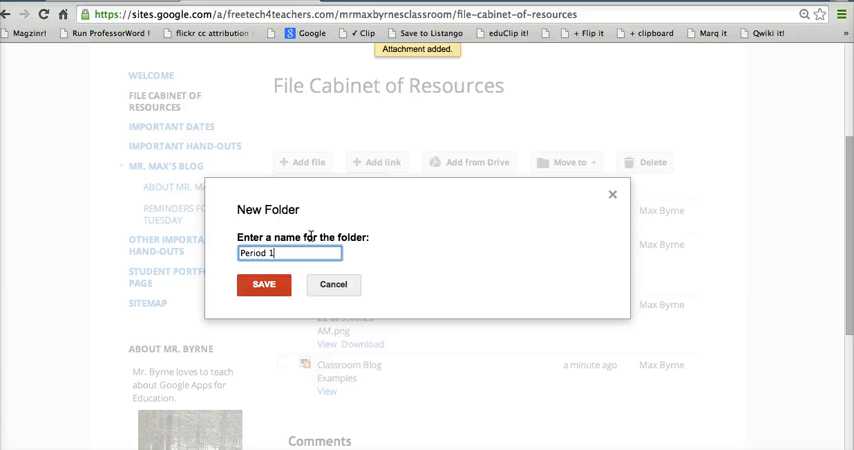
click(263, 284)
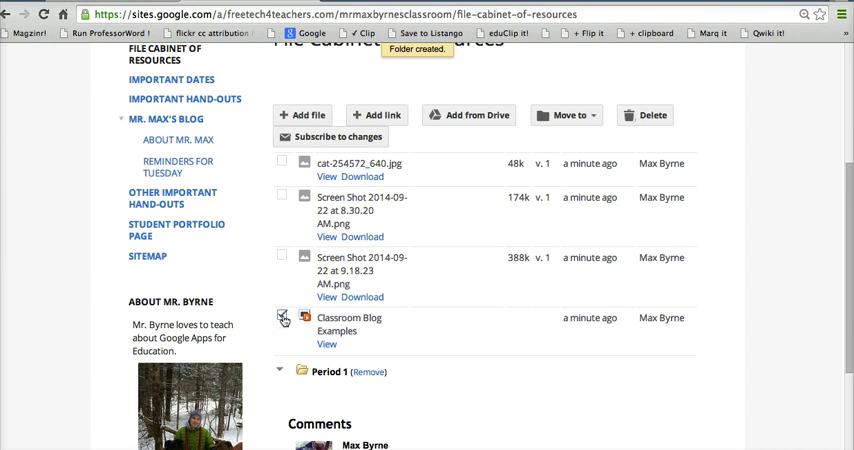
click(282, 315)
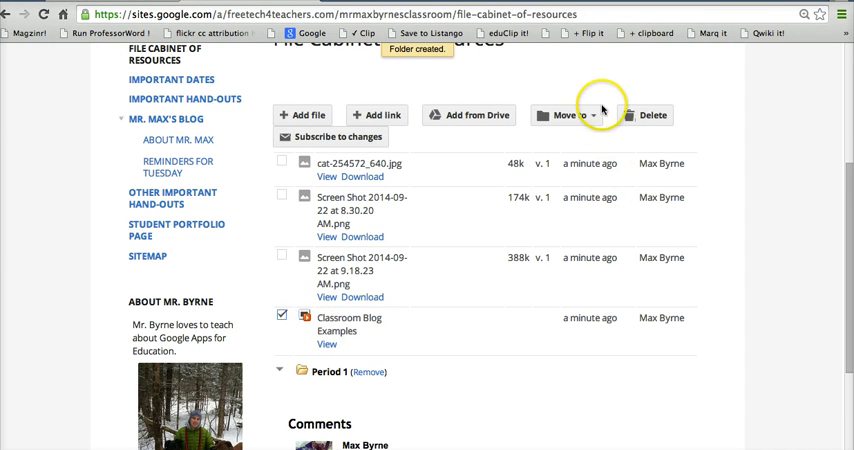
click(566, 115)
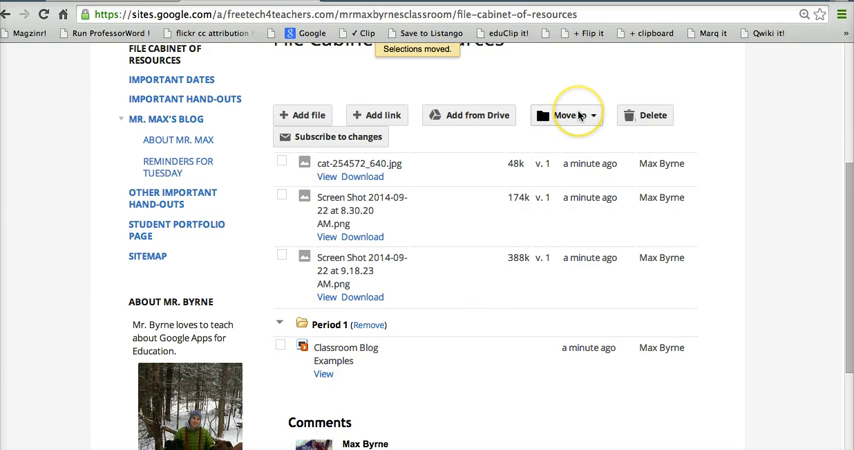
- Create a new cabinet folder named 'Period 2'
click(575, 115)
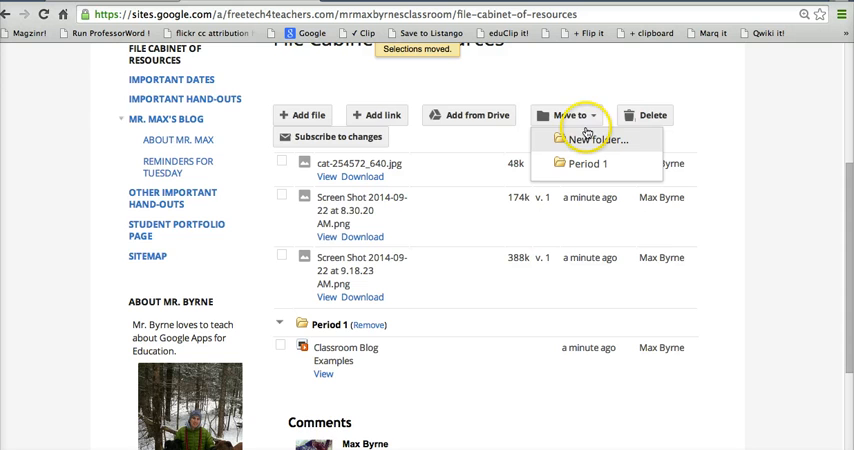
click(596, 139)
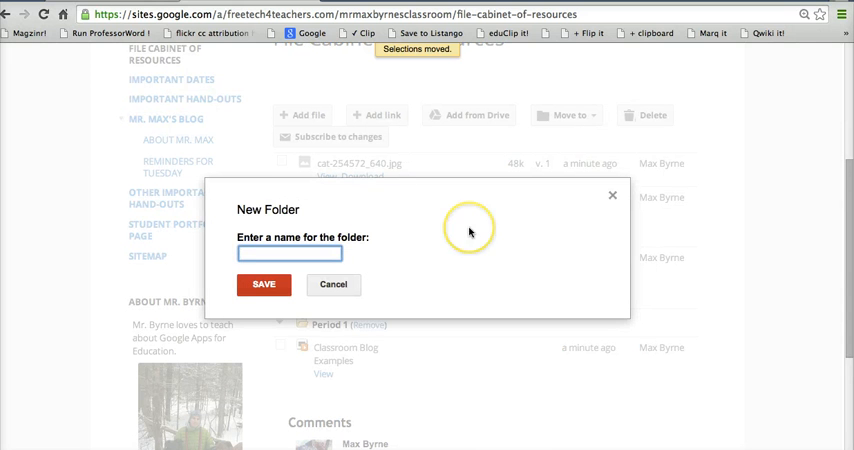
text(Period 2)
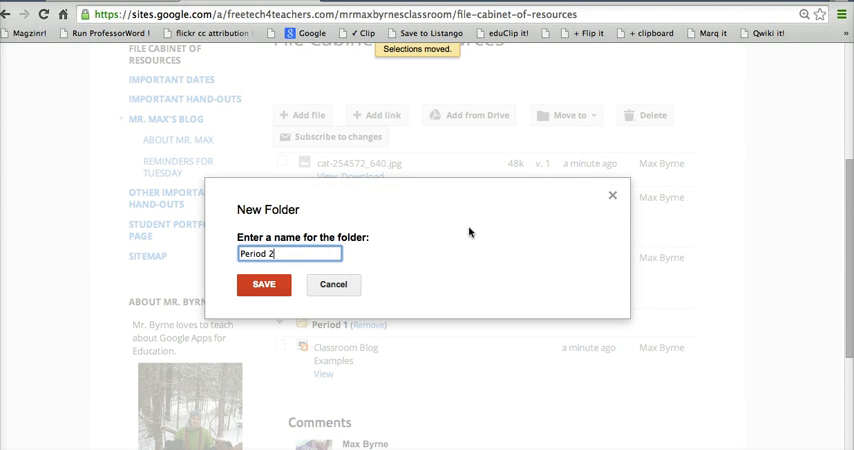
click(263, 284)
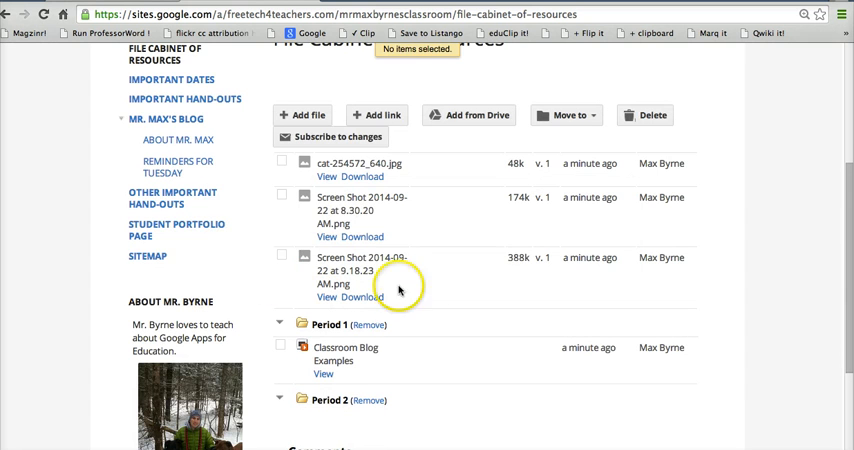
- Move the 9.18.23 AM screenshot into Period 2 and start naming another 'Period' folder
click(281, 257)
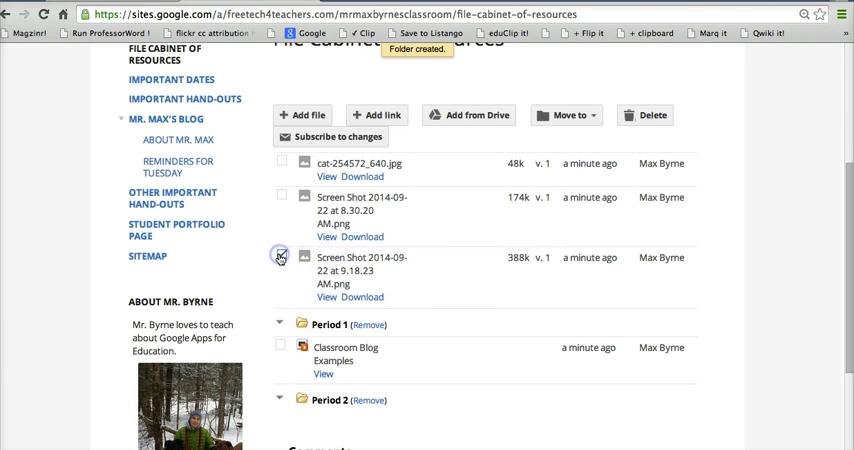
click(568, 115)
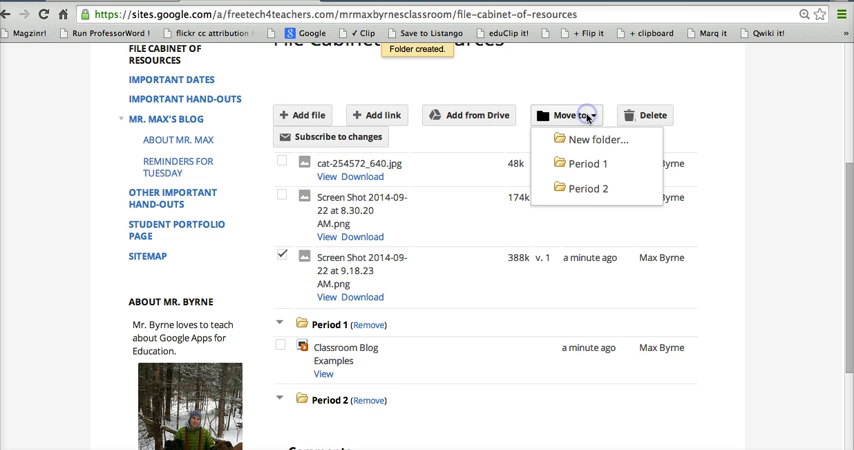
click(588, 188)
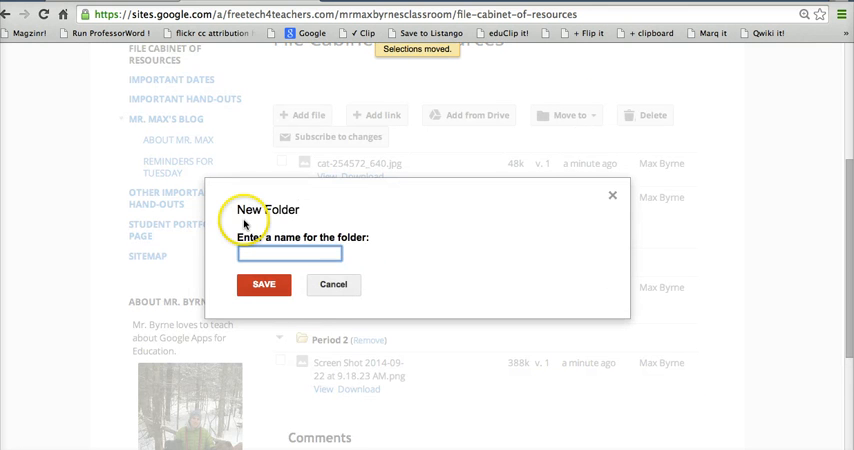
text(Period)
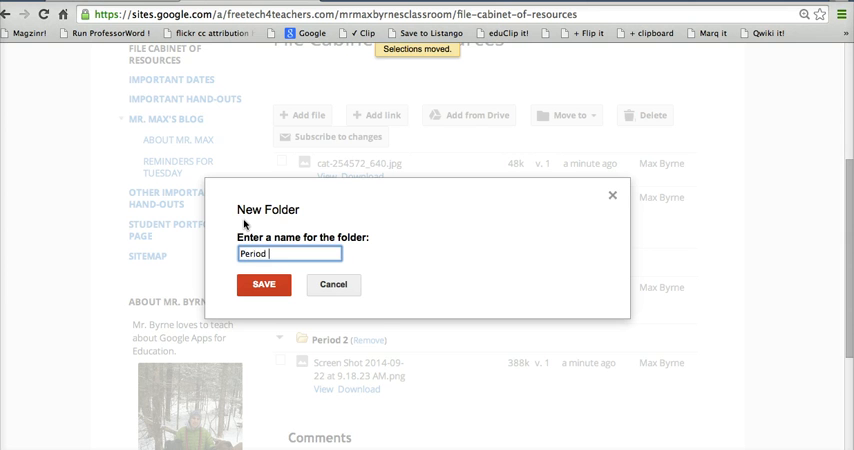
- Save the Period 3 folder and move the 8.30.20 AM screenshot into it
click(263, 284)
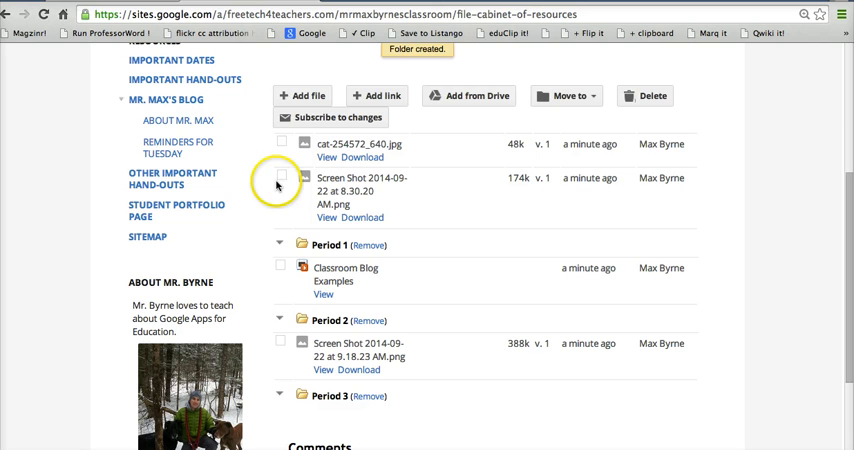
click(281, 178)
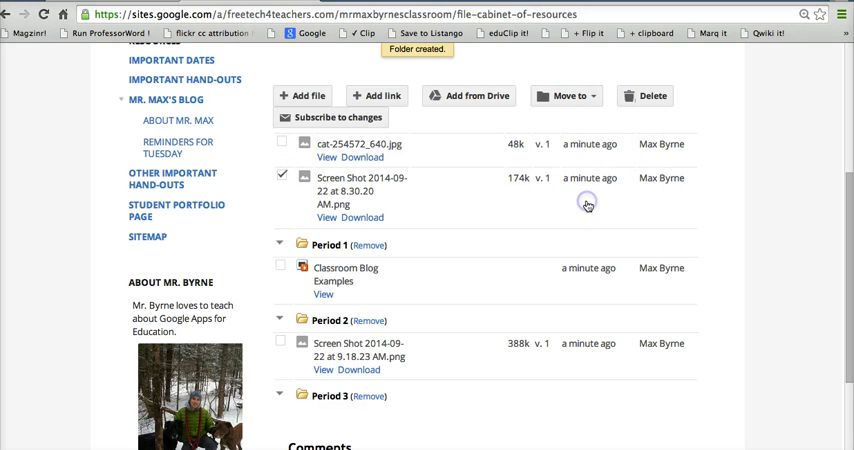
mouse_move(596, 196)
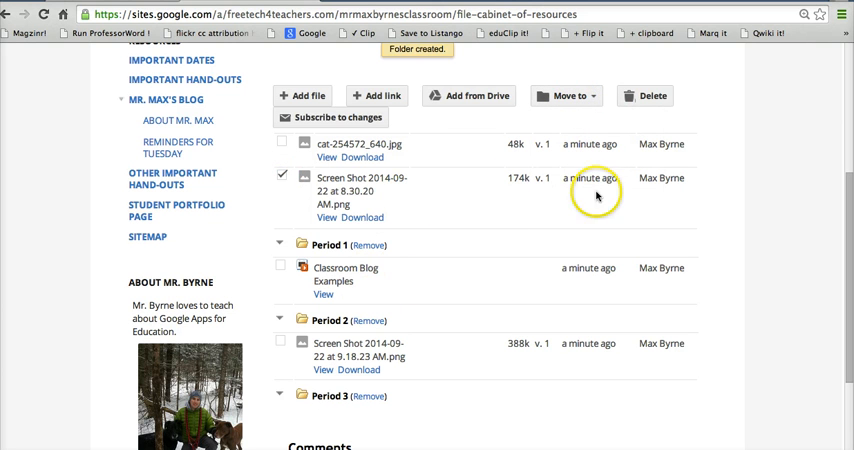
click(567, 96)
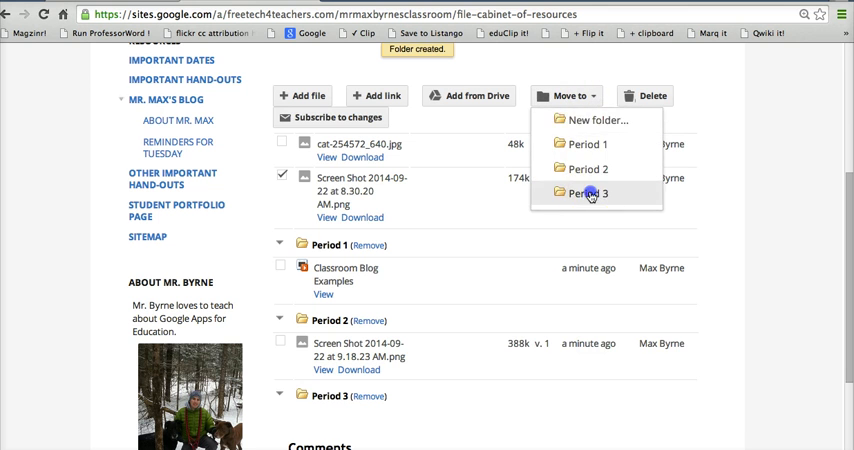
click(588, 193)
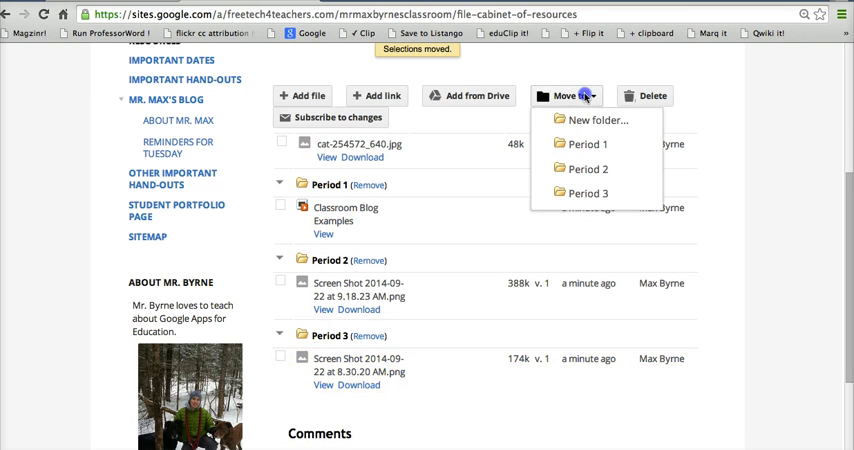
- Create a 'Period 4' folder and move the cat image into it
click(598, 120)
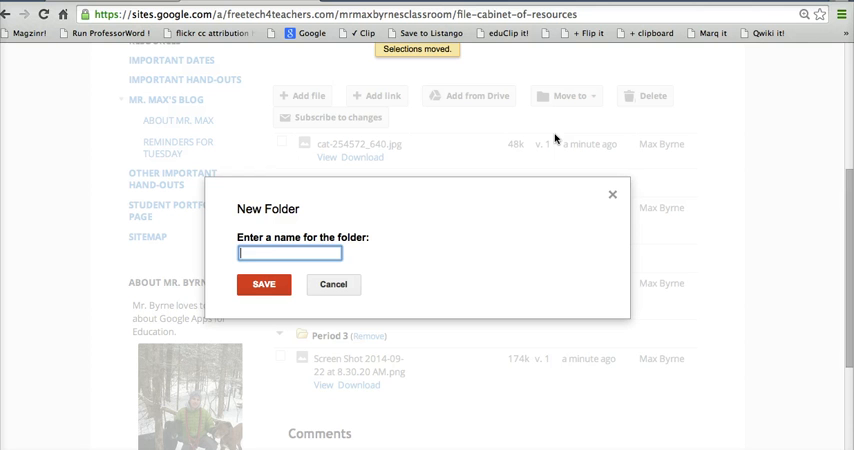
text(Period 4)
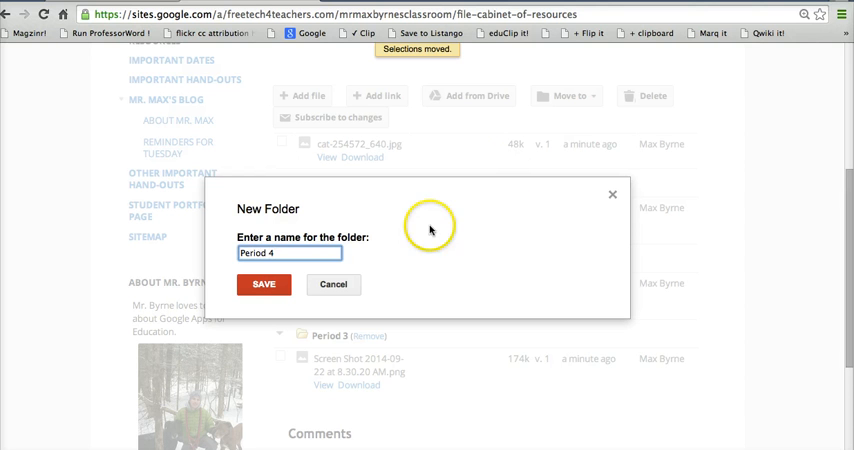
click(264, 284)
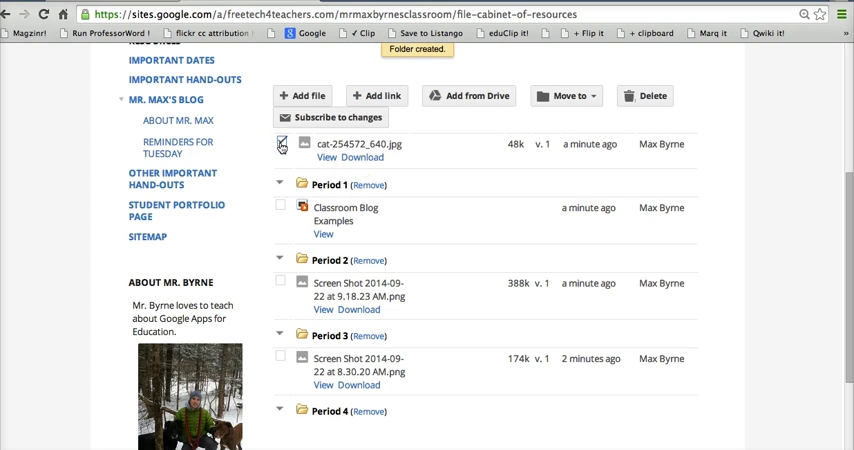
click(566, 95)
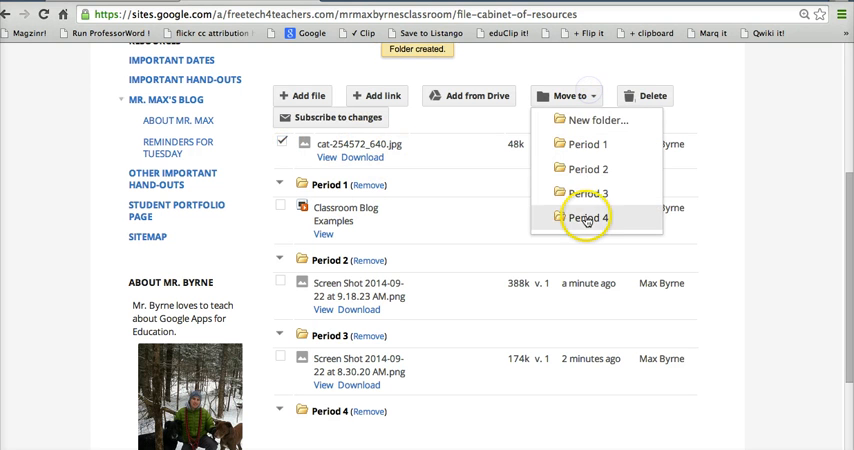
click(588, 218)
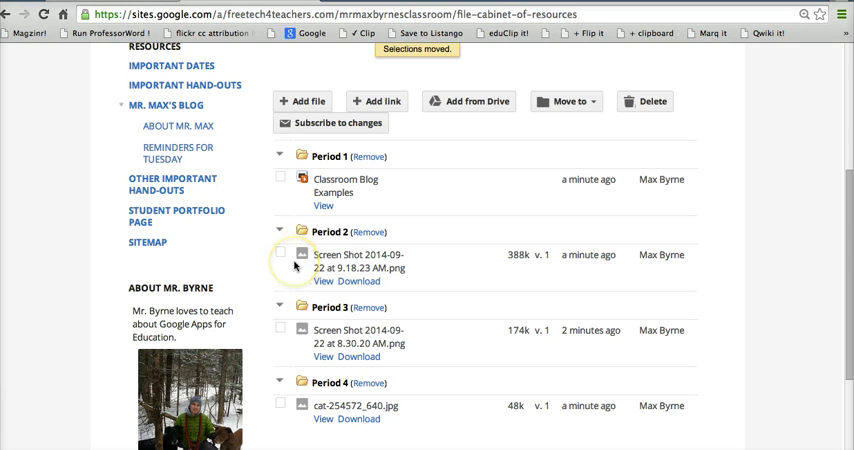
mouse_move(294, 265)
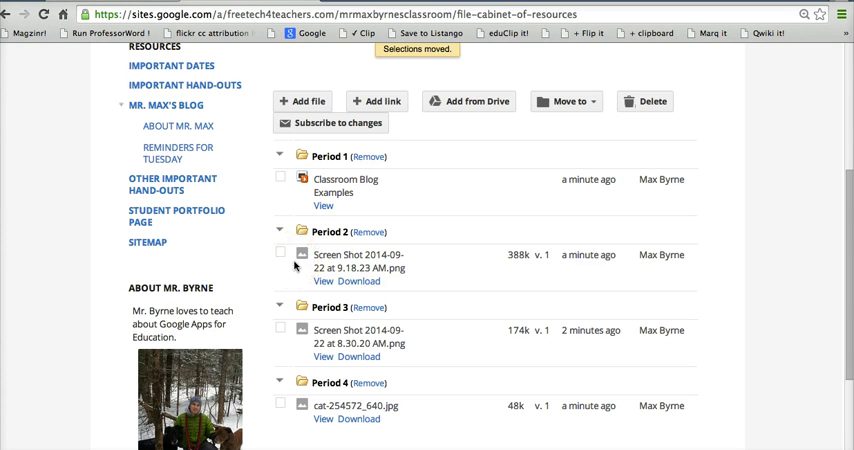
mouse_move(468, 101)
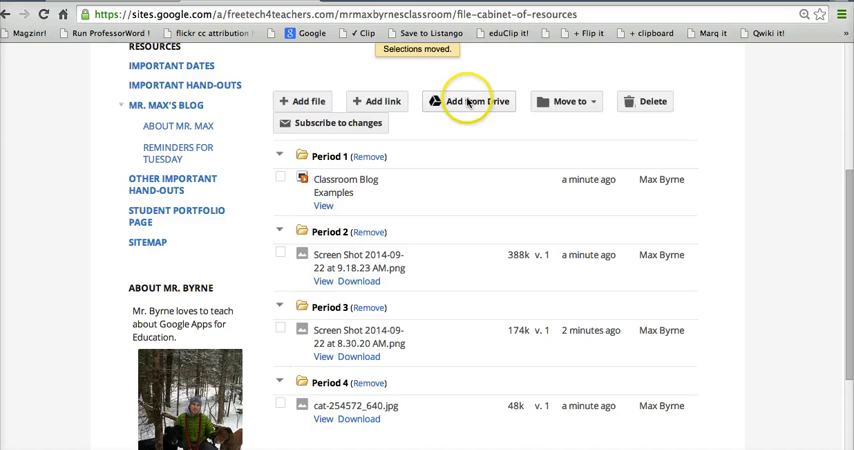
mouse_move(383, 101)
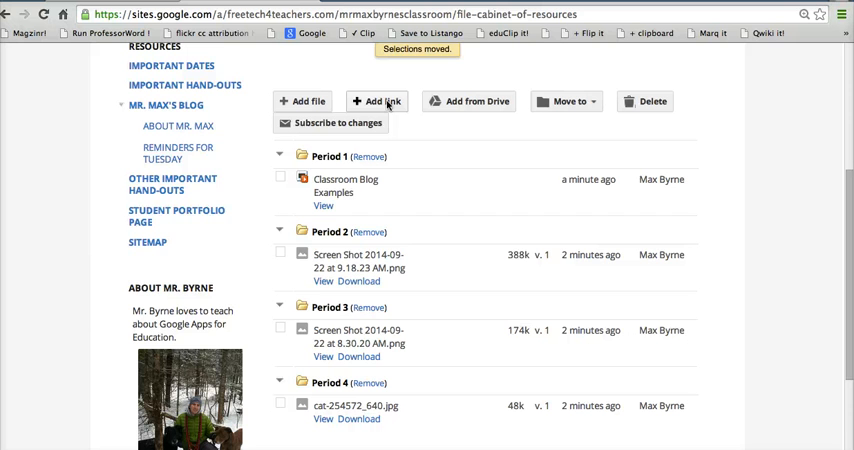
scroll(up, 3)
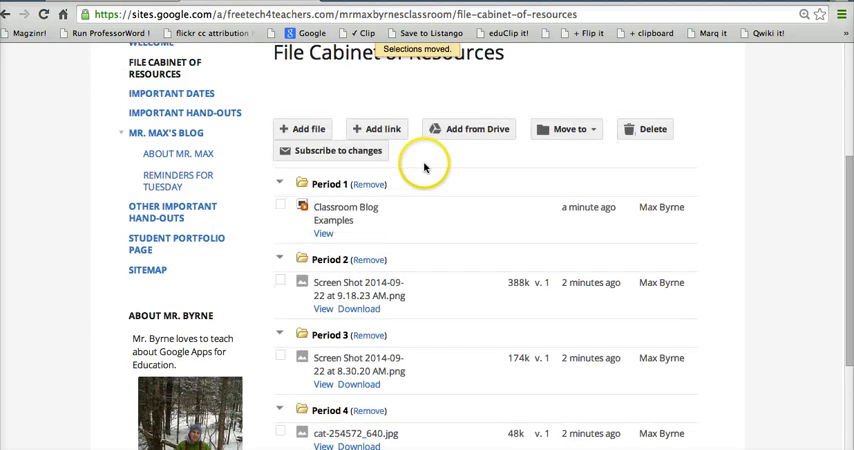
scroll(up, 3)
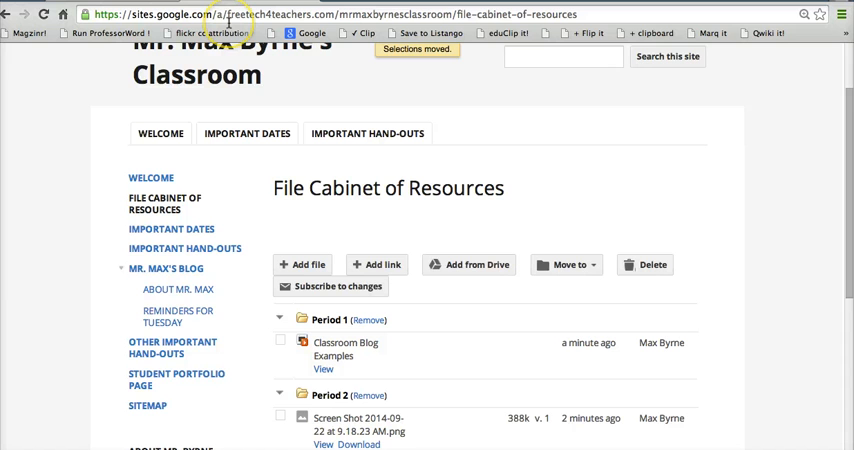